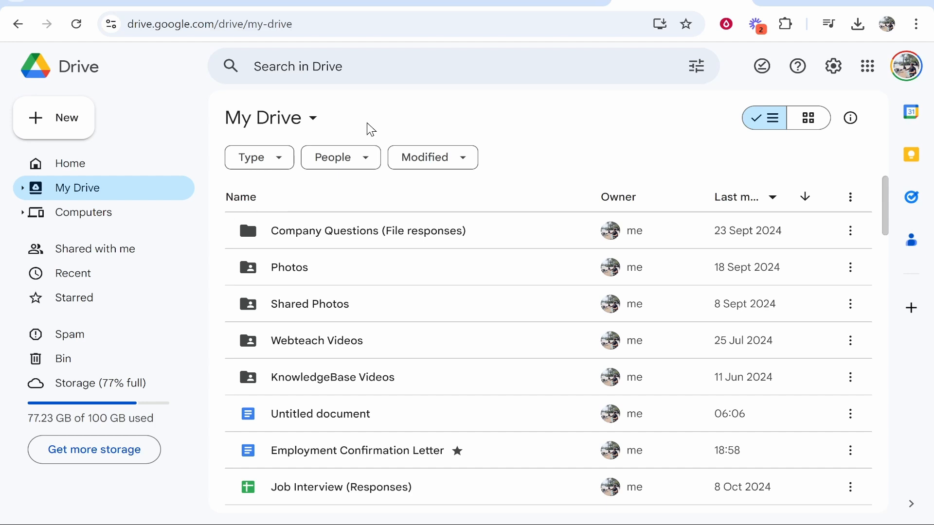
pyautogui.moveTo(354, 128)
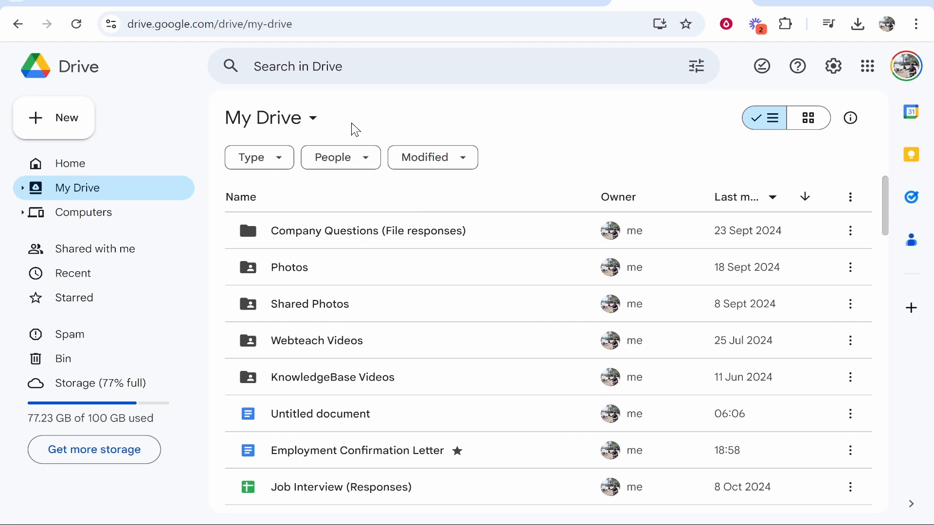
# - Add a folder named 'YouTube' from the New menu and confirm with Create
pyautogui.click(54, 117)
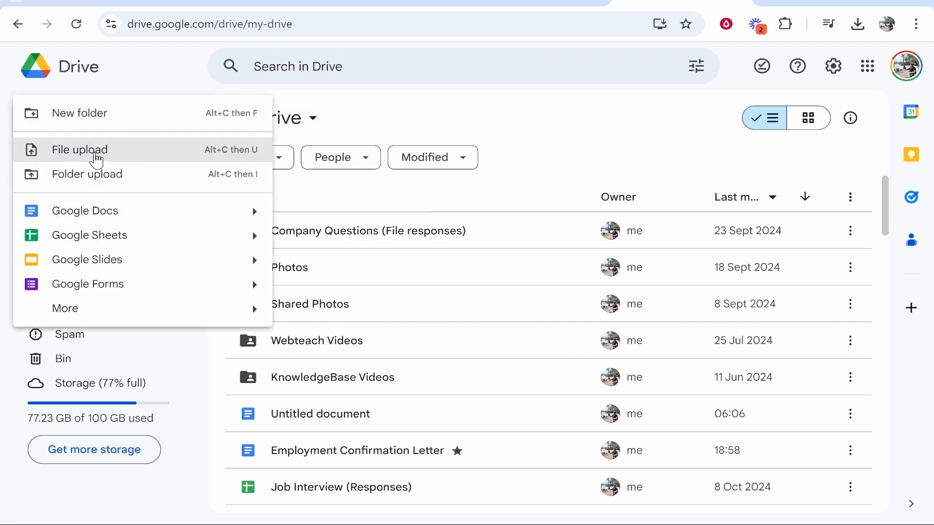
pyautogui.click(79, 113)
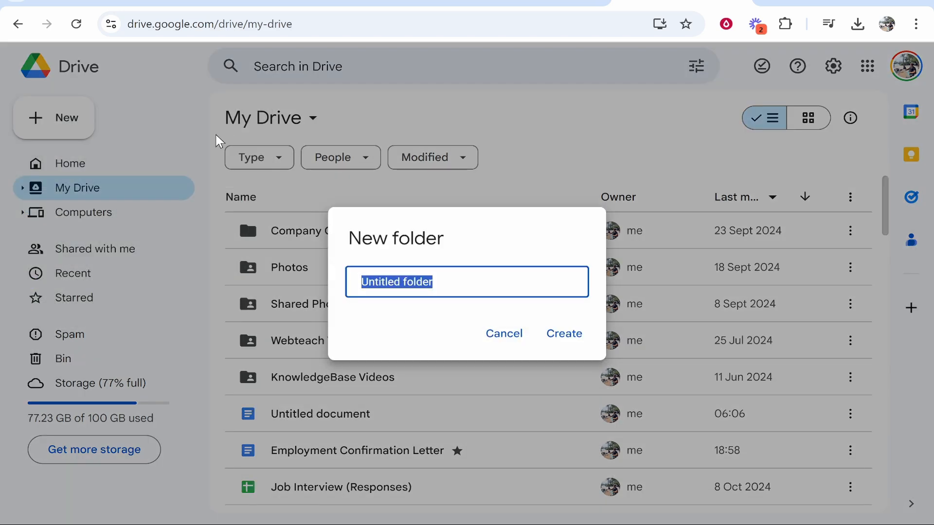
pyautogui.write('You')
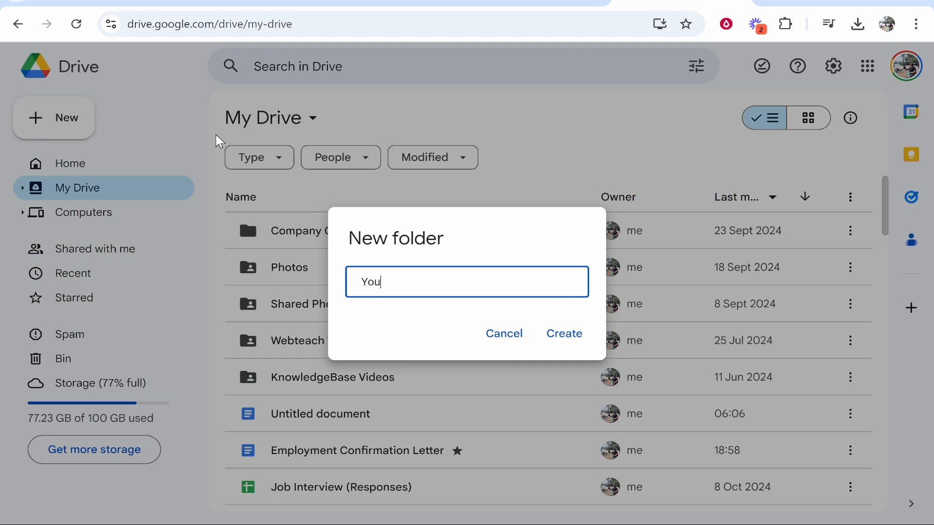
pyautogui.click(562, 333)
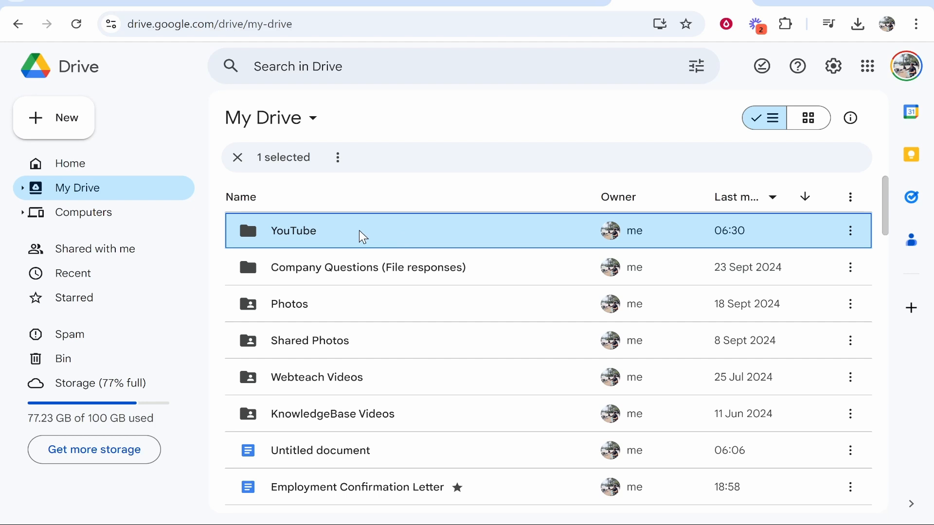
# - Open the YouTube folder and show its breadcrumb actions menu
pyautogui.doubleClick(292, 231)
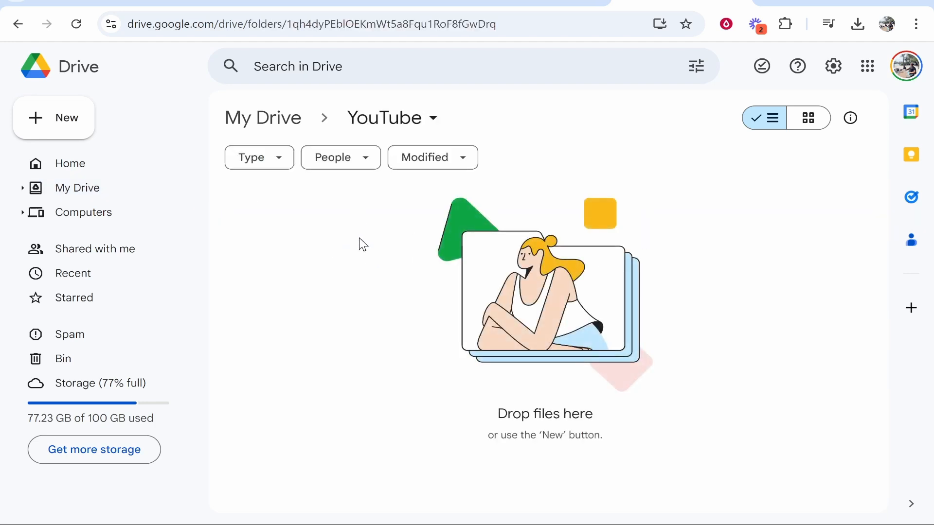
pyautogui.moveTo(529, 284)
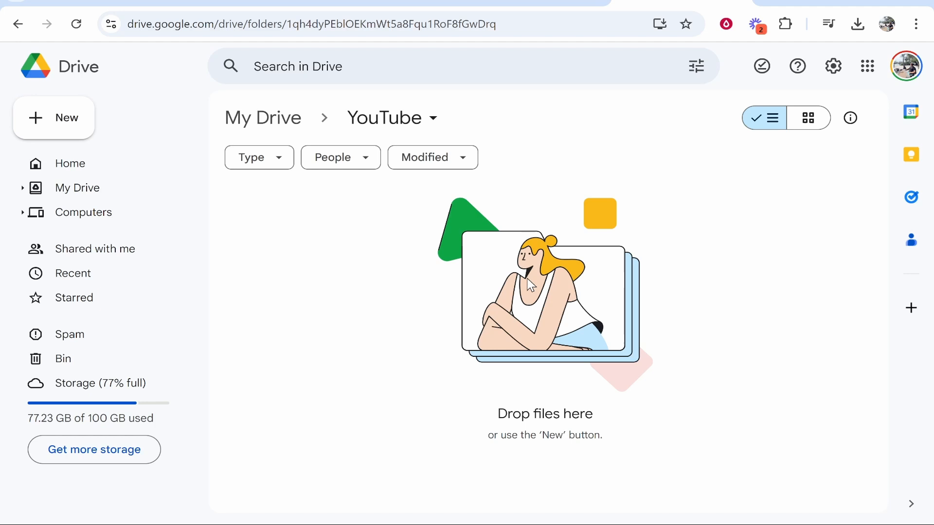
pyautogui.moveTo(385, 117)
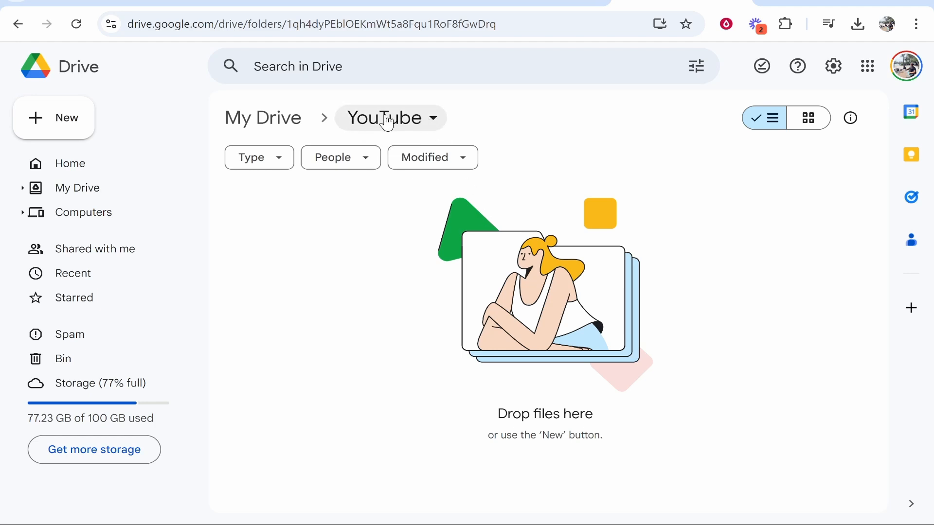
pyautogui.click(390, 117)
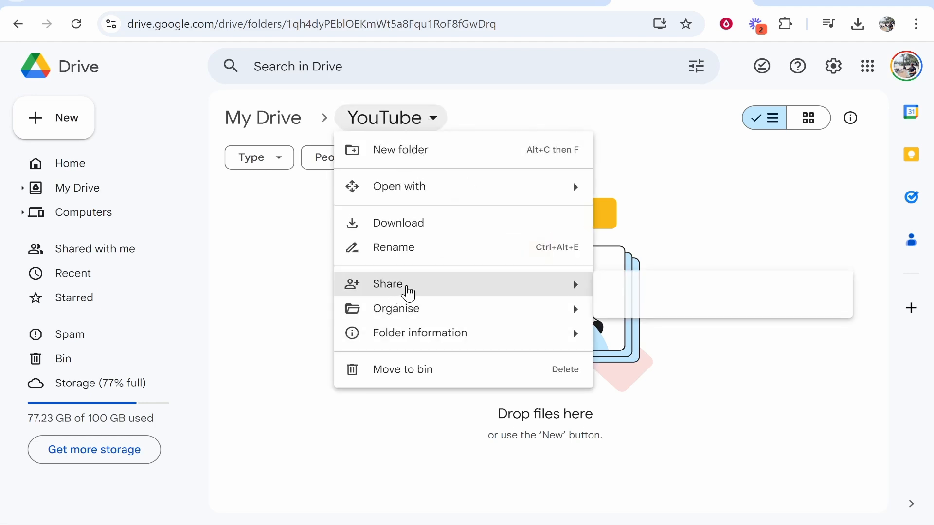
pyautogui.click(387, 284)
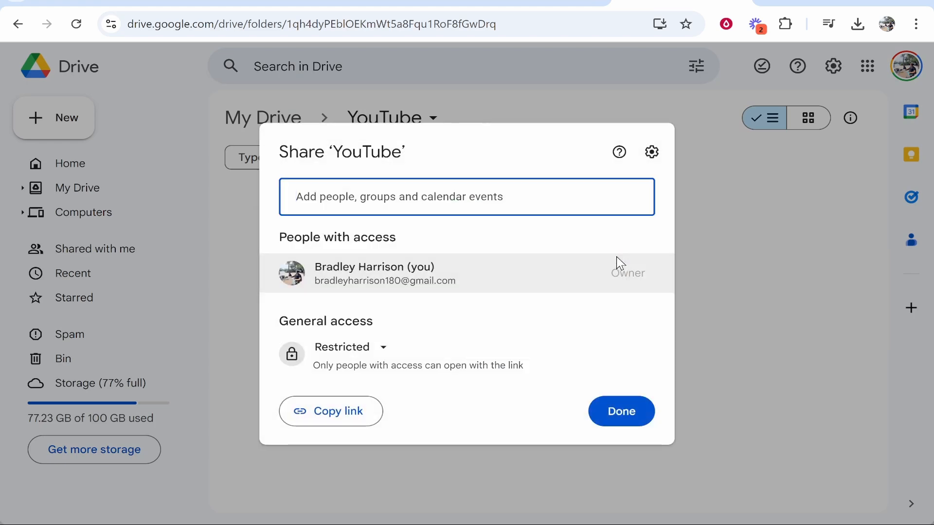
pyautogui.moveTo(408, 197)
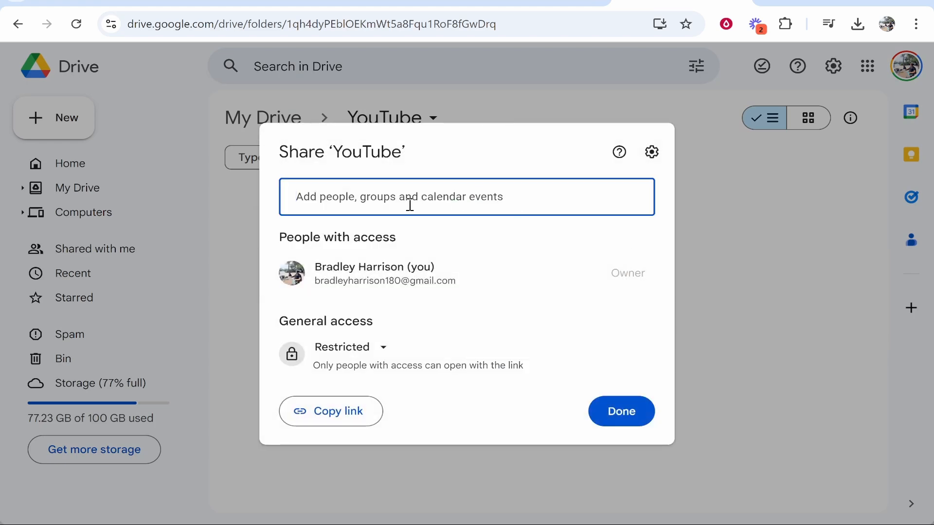
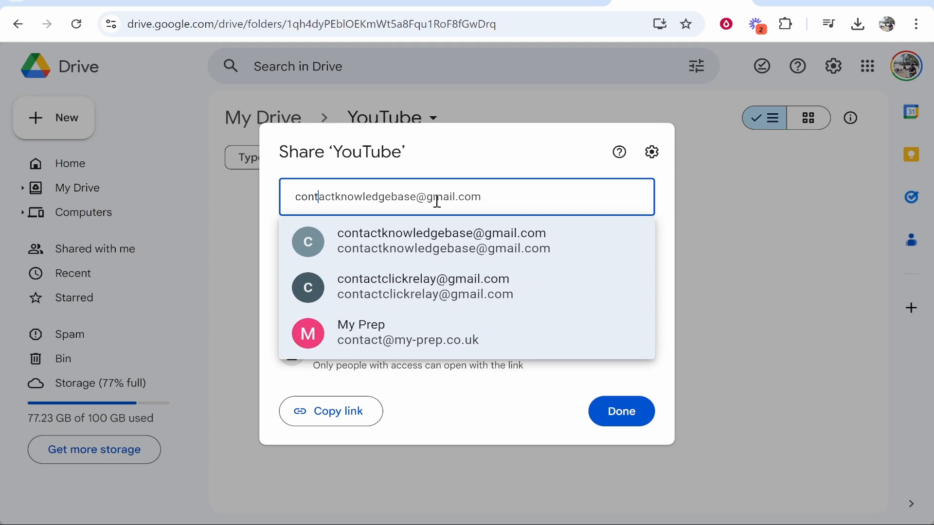
pyautogui.click(442, 241)
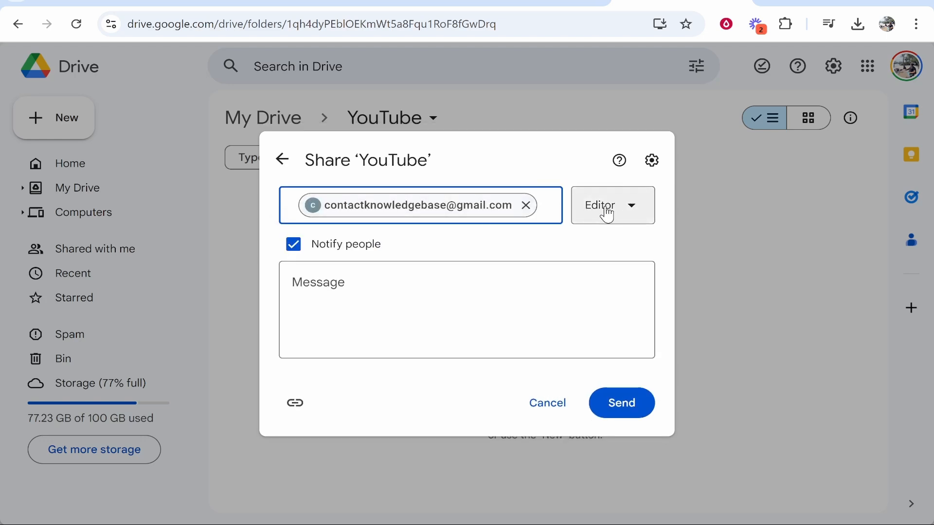
pyautogui.moveTo(636, 205)
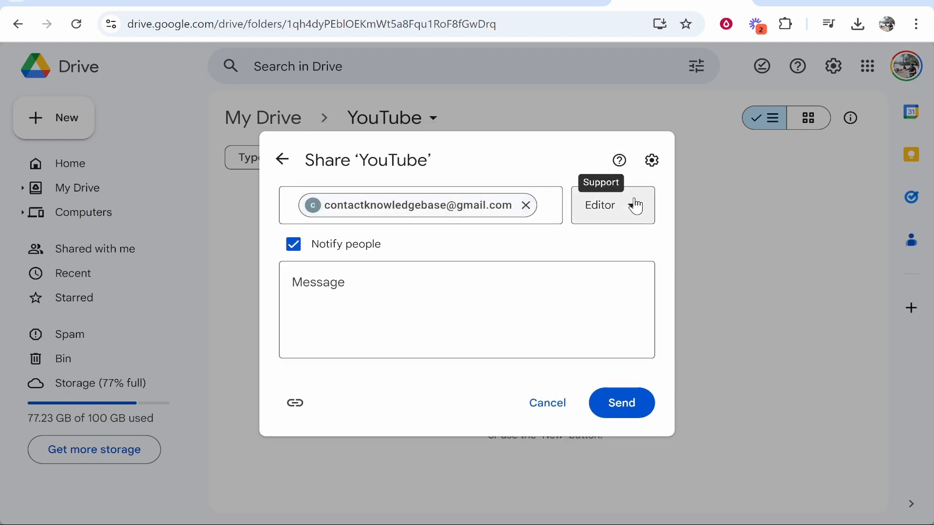
pyautogui.click(612, 205)
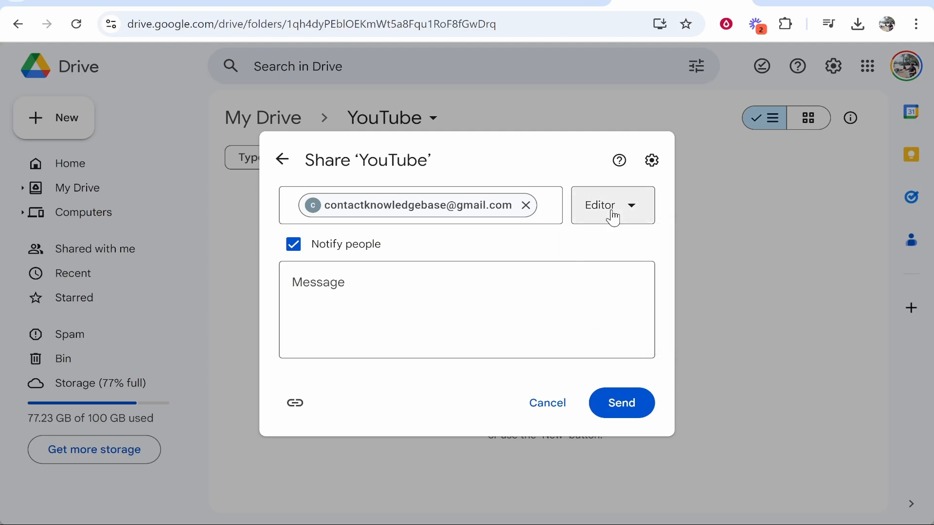
pyautogui.click(612, 204)
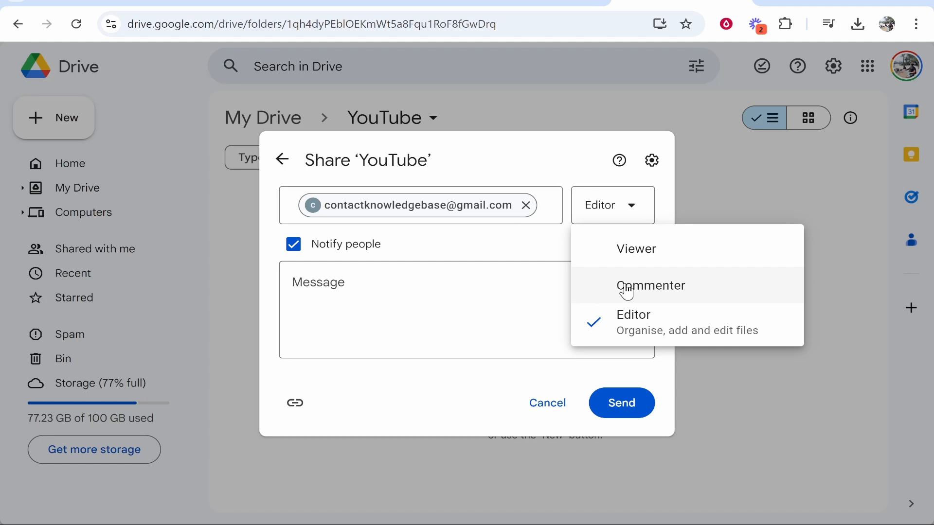
pyautogui.moveTo(653, 249)
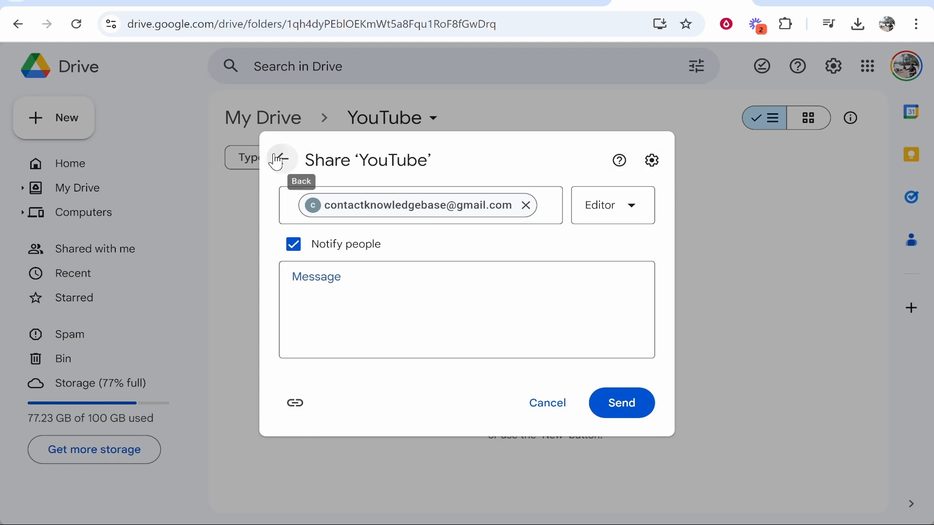
# - Discard the invite, set general access to 'Anyone with the link', and copy the link
pyautogui.click(278, 159)
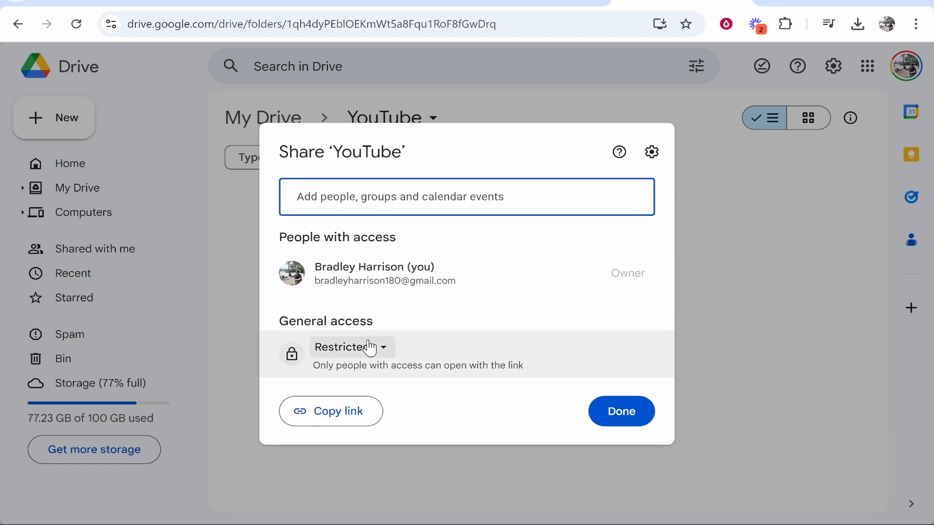
pyautogui.click(350, 346)
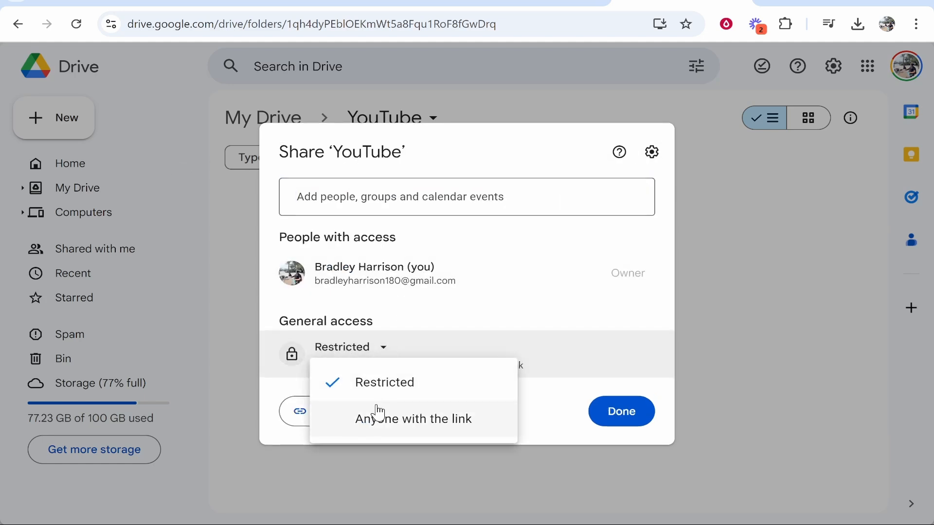
pyautogui.click(414, 419)
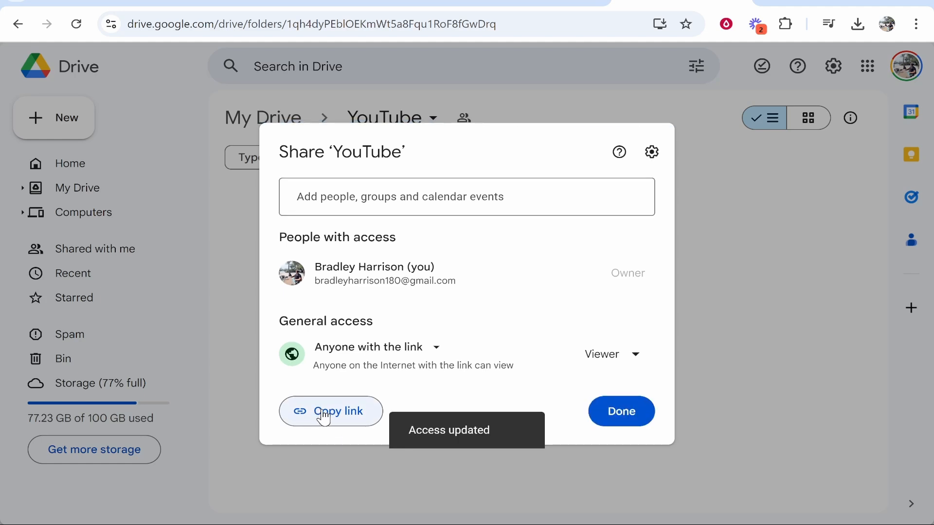
pyautogui.click(330, 411)
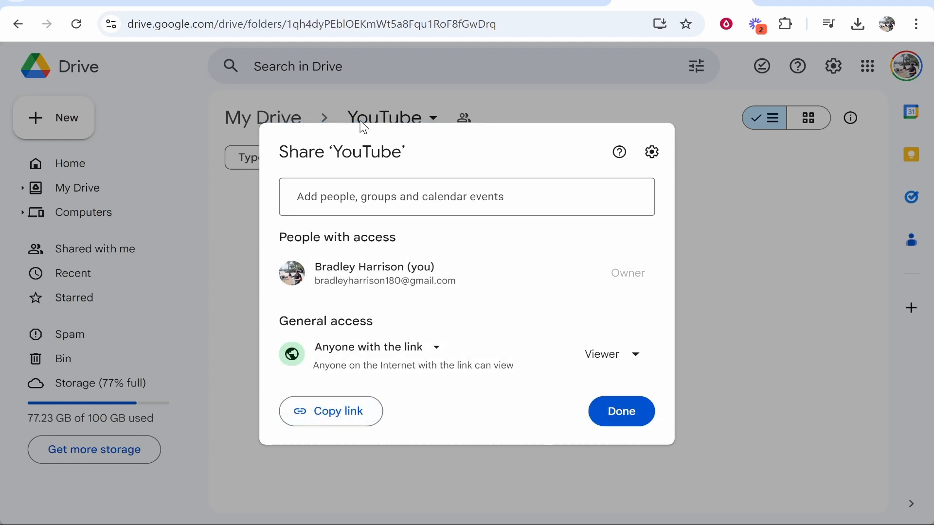
pyautogui.click(612, 353)
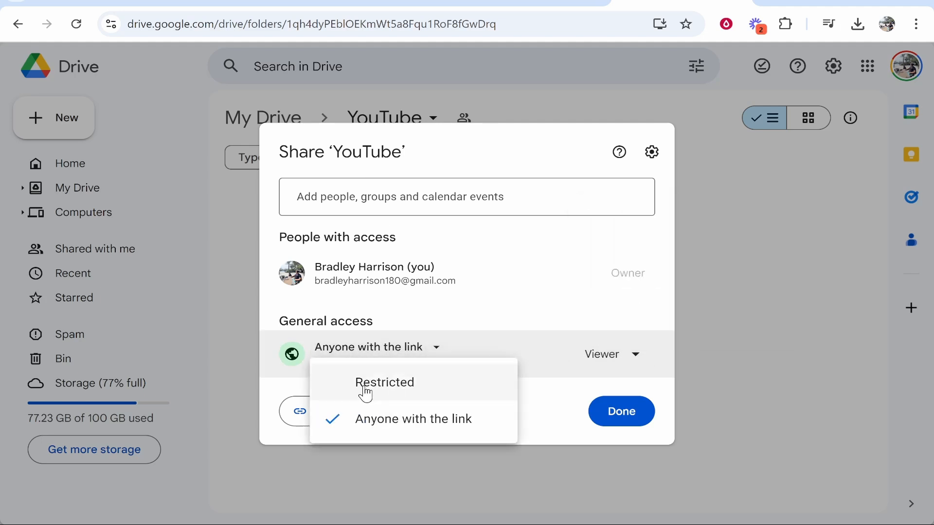
# - Switch general access to Restricted and copy the folder link
pyautogui.click(385, 381)
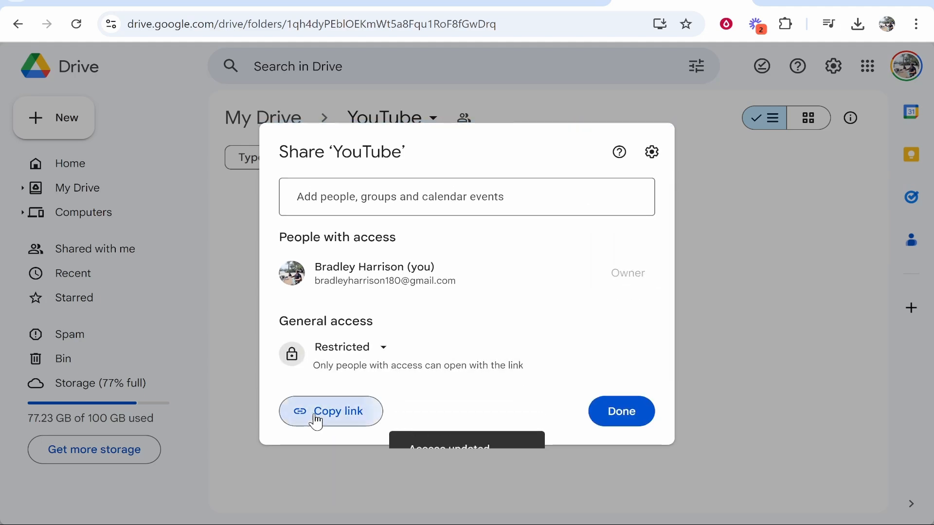
pyautogui.click(331, 411)
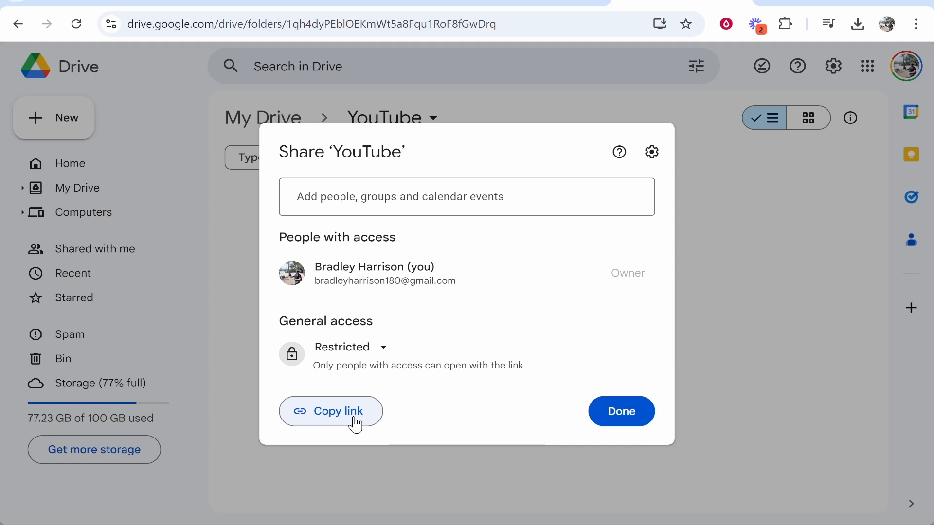
pyautogui.moveTo(528, 185)
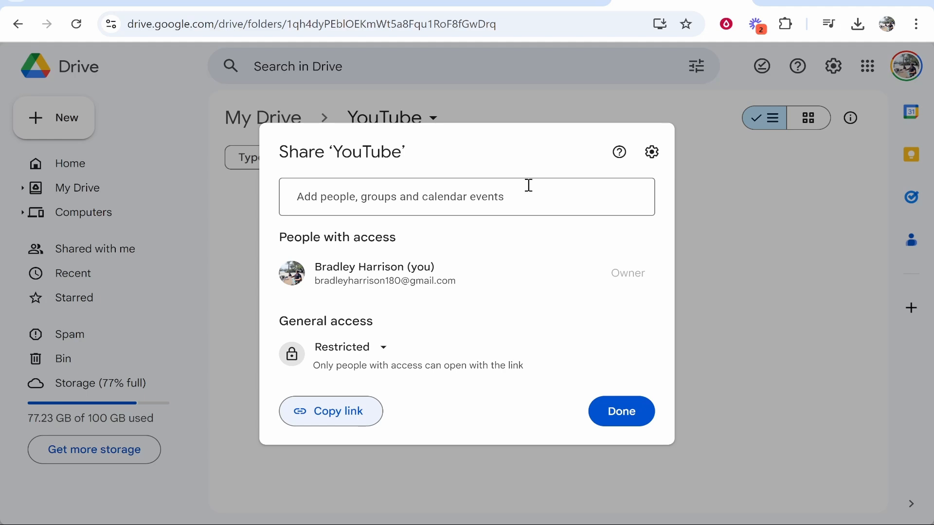
pyautogui.moveTo(363, 361)
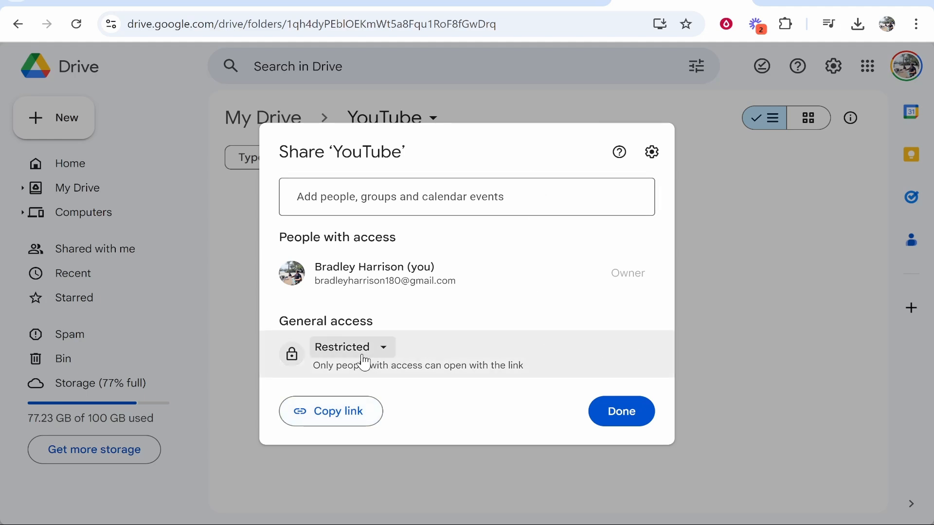
# - Select 'Anyone with the link' in the General access dropdown
pyautogui.click(351, 347)
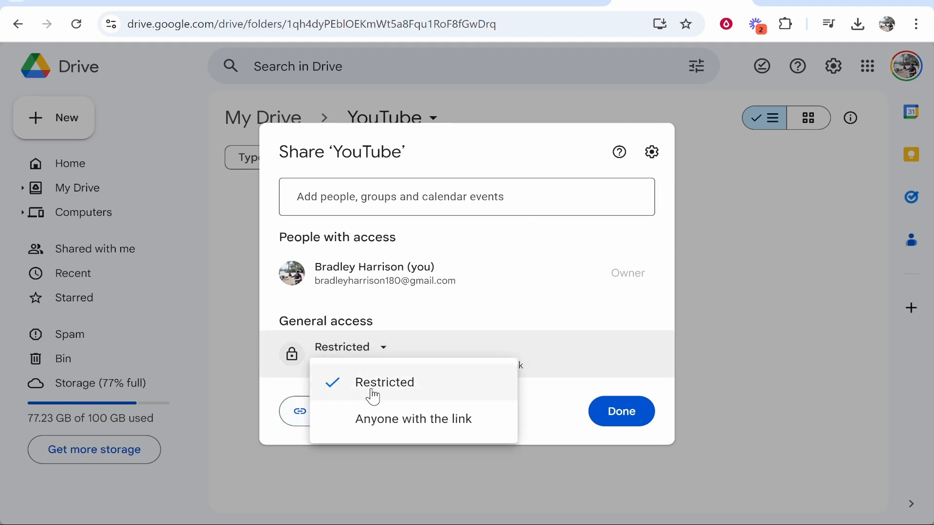
pyautogui.click(413, 419)
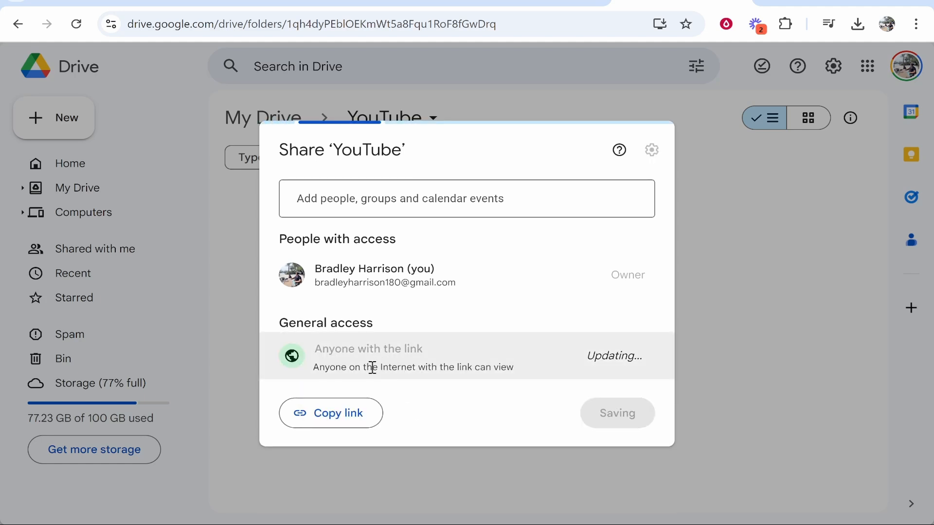